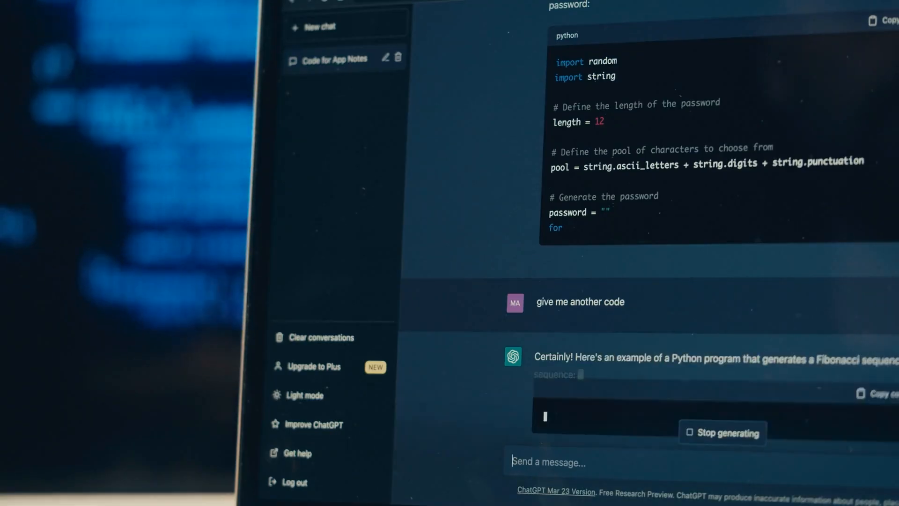
{"action": "scroll", "scroll_direction": "down", "scroll_amount": 3}
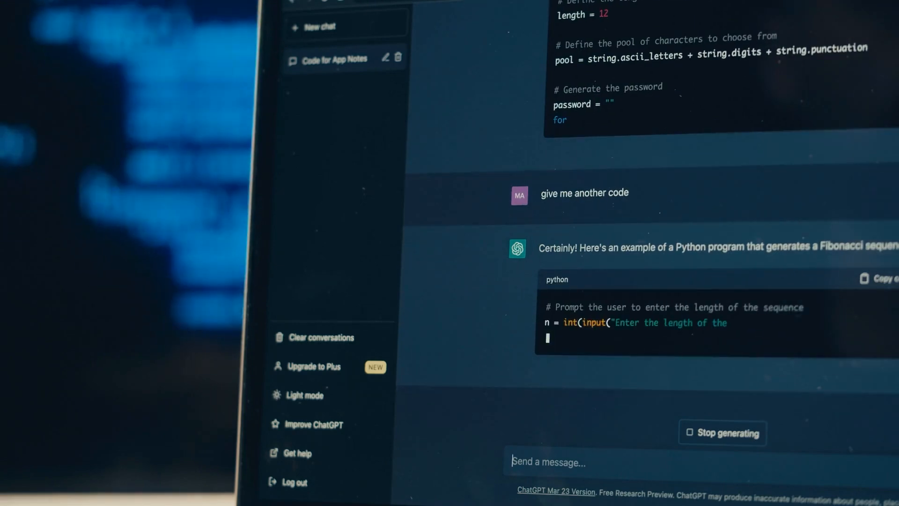